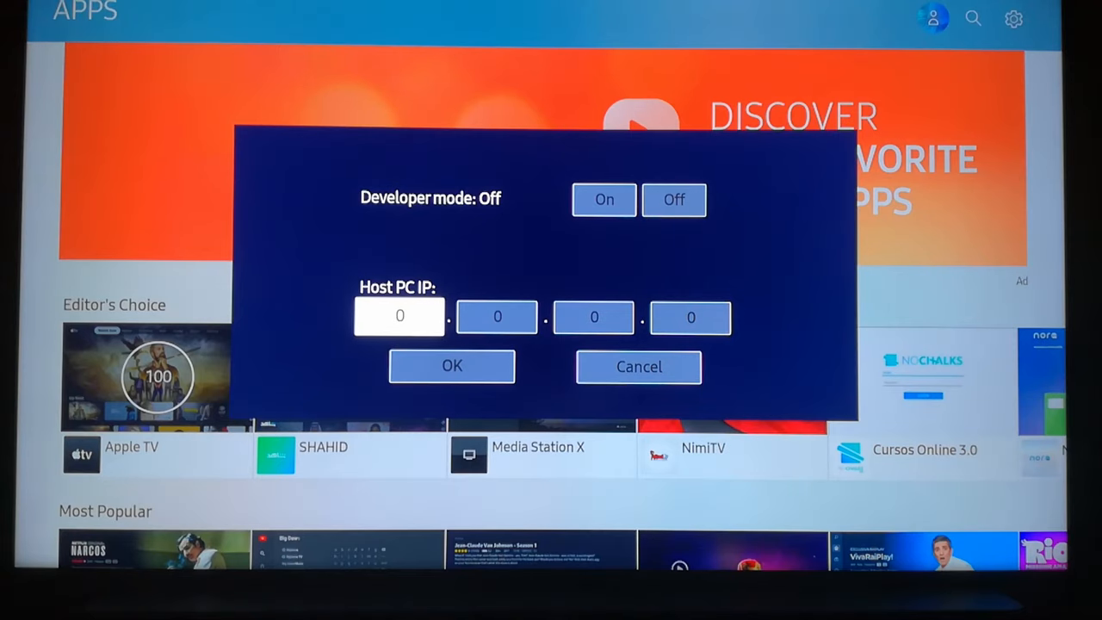
Step: Switch the Apps developer mode toggle to On and confirm with OK
left_click(603, 199)
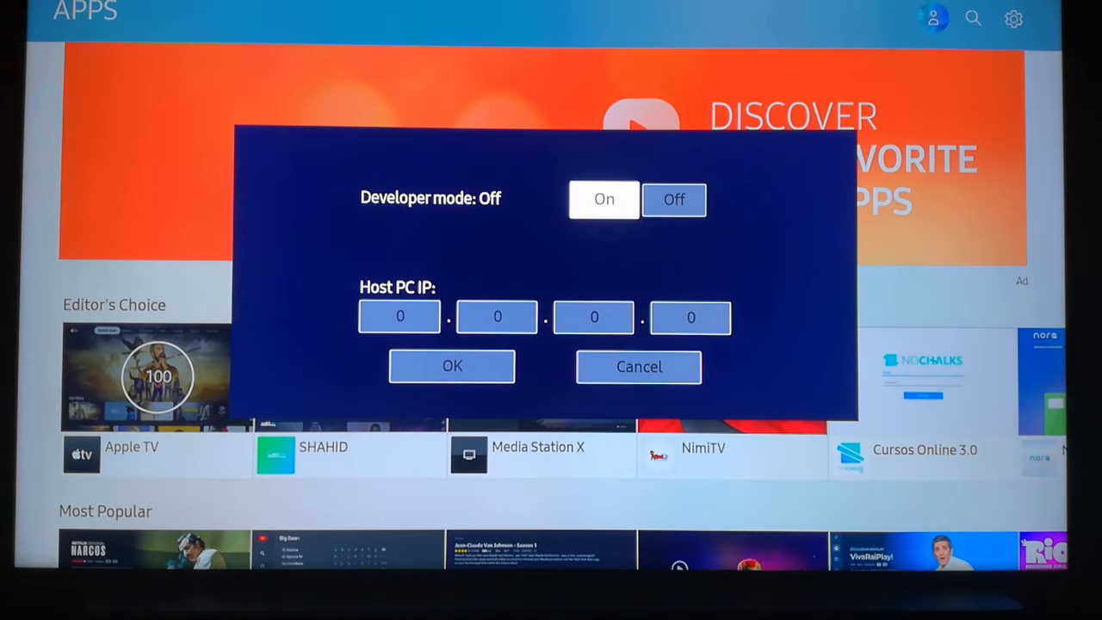
left_click(603, 199)
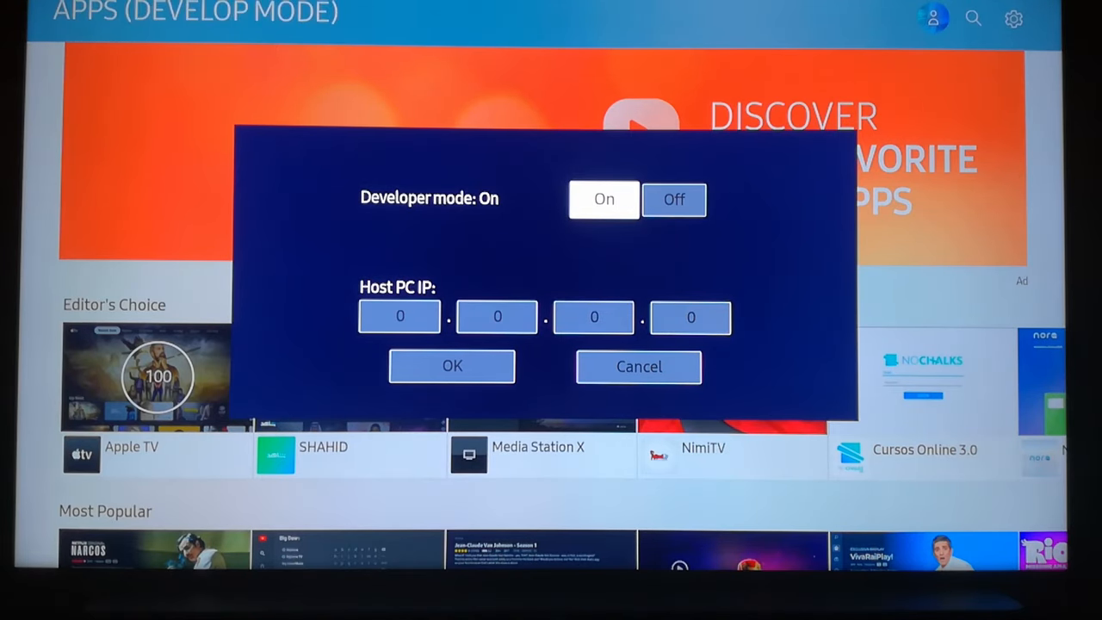
left_click(452, 365)
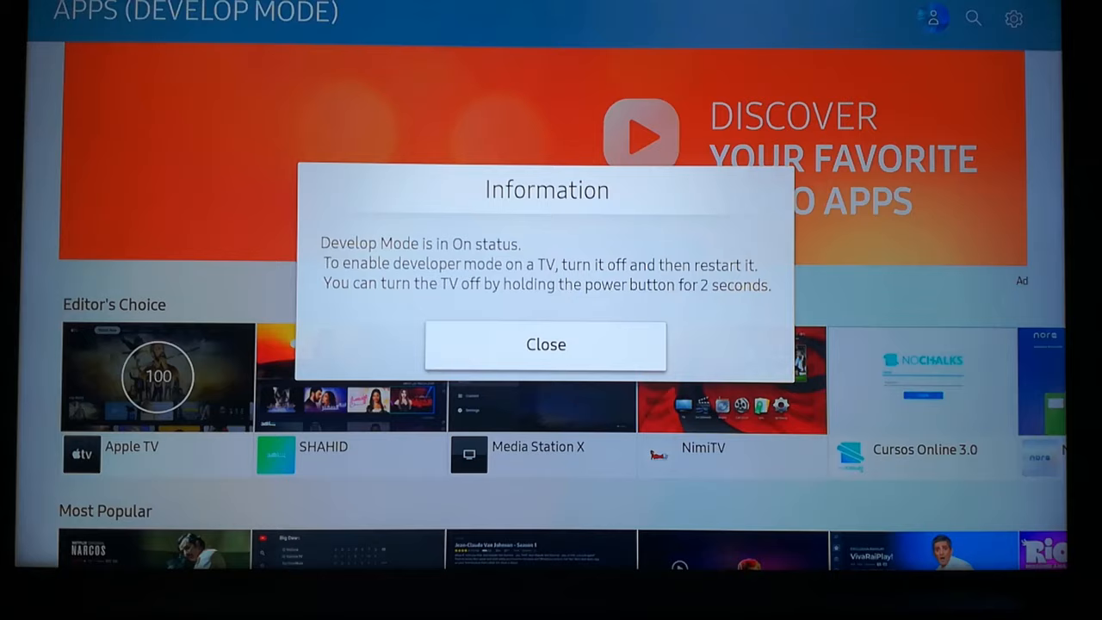
Step: Close the restart Information notice to return to the developer-mode Apps page
left_click(545, 344)
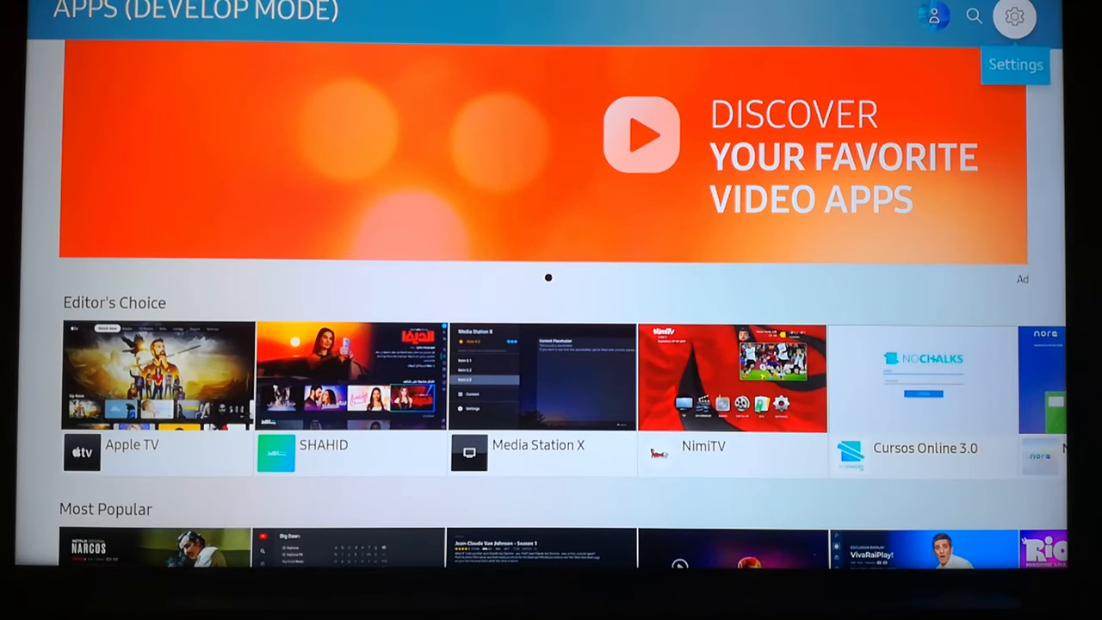
Step: In Apps settings, run Deep Link Test on Apple Music to unlock app deletion
left_click(1014, 15)
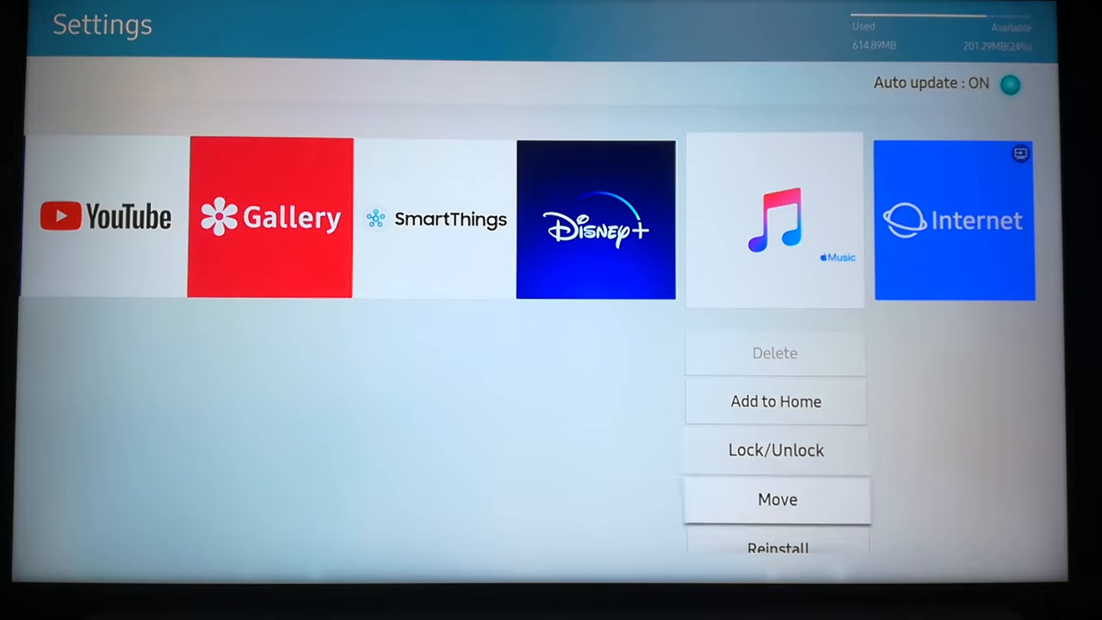
scroll("down", 3)
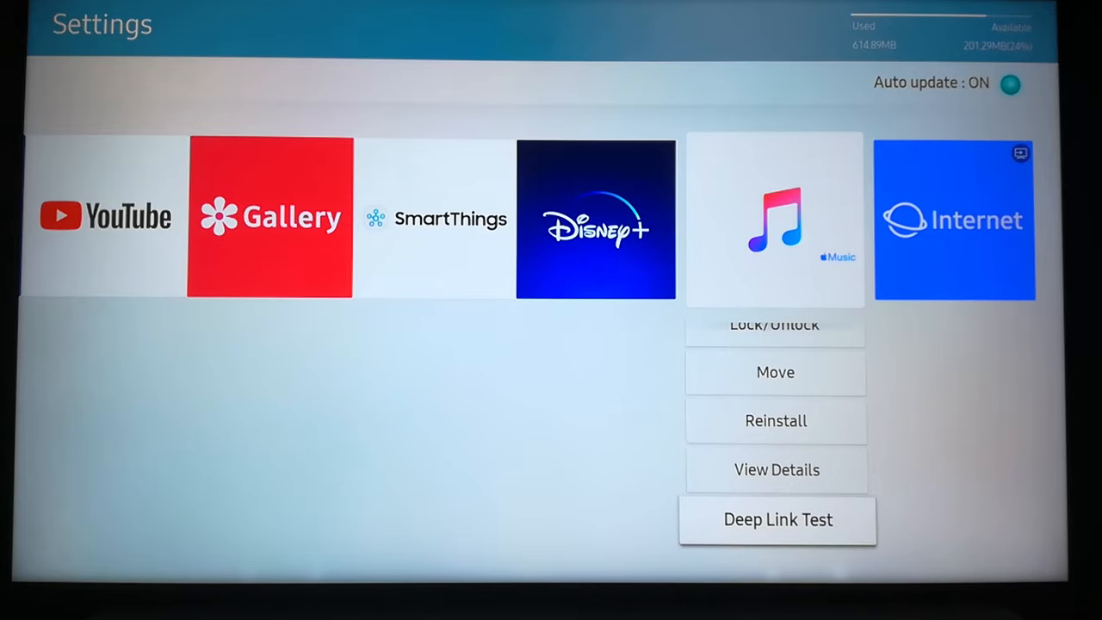
left_click(777, 519)
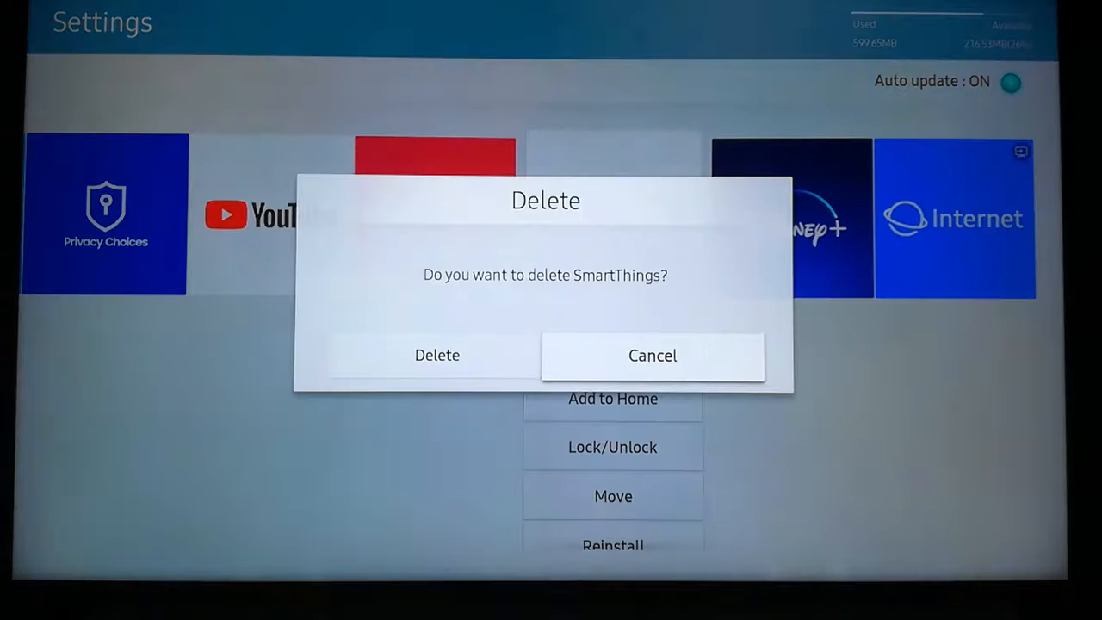
Step: Run Deep Link Test on Netflix, dismiss it, then delete and confirm removing Netflix
left_click(436, 354)
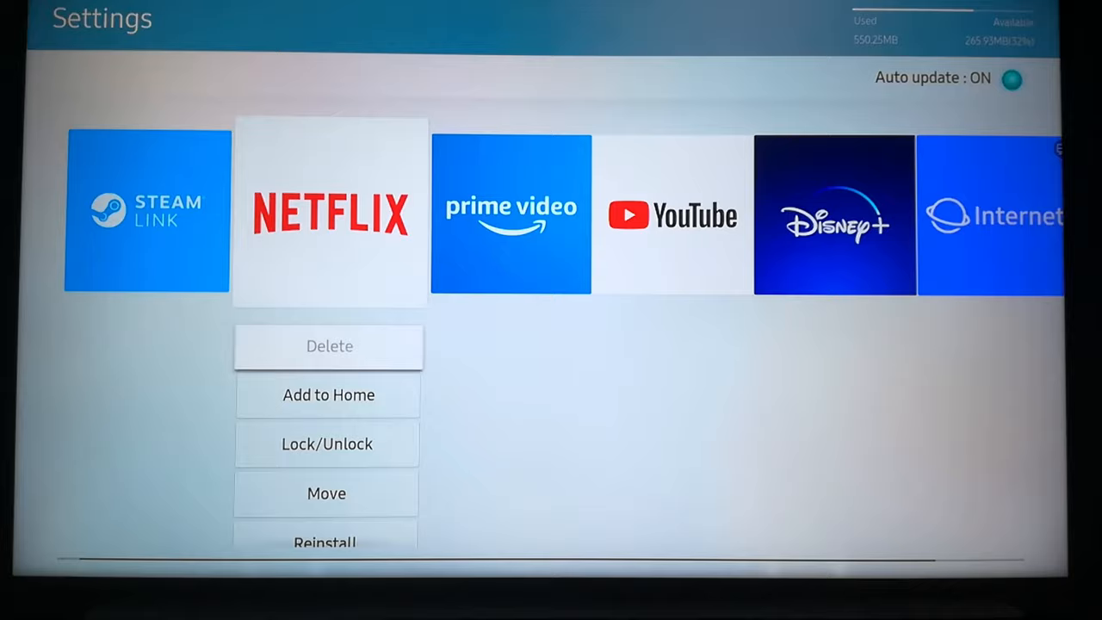
scroll("down", 3)
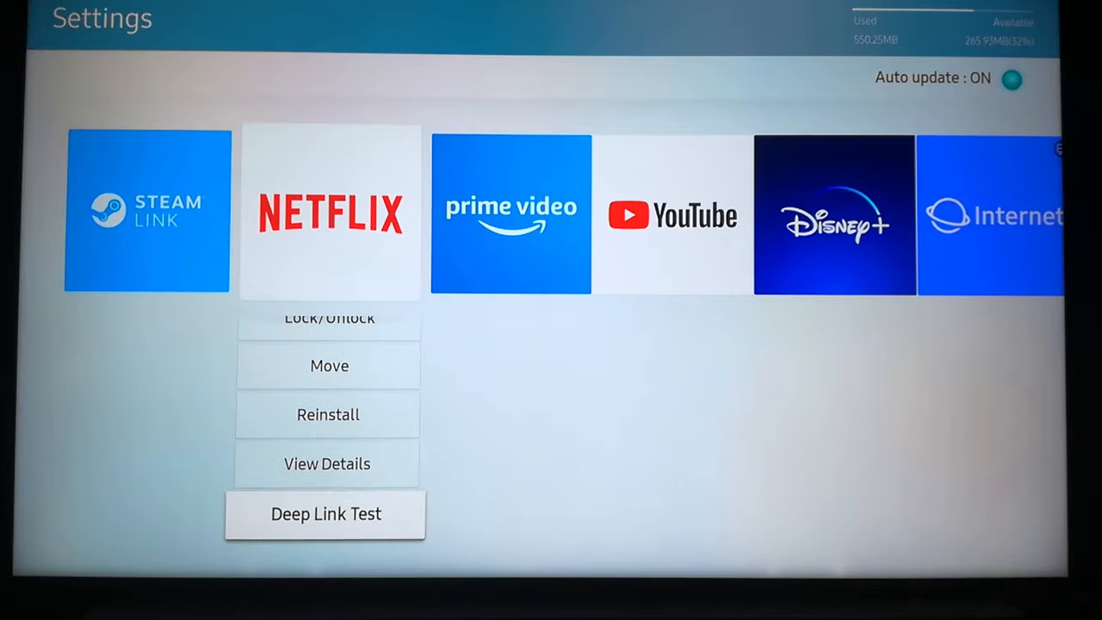
left_click(325, 513)
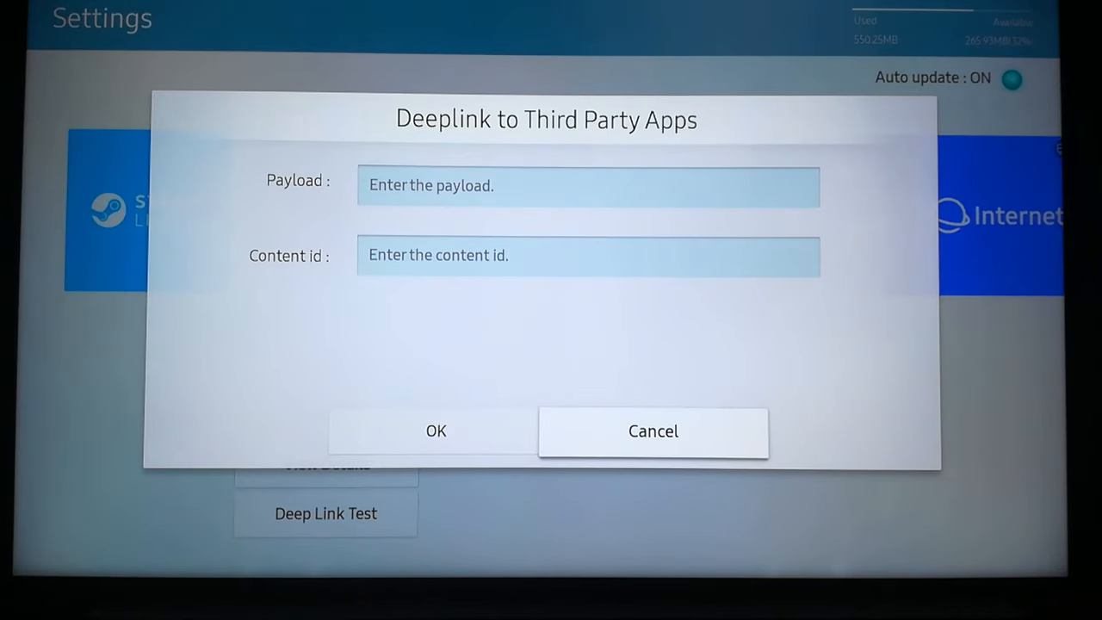
left_click(653, 431)
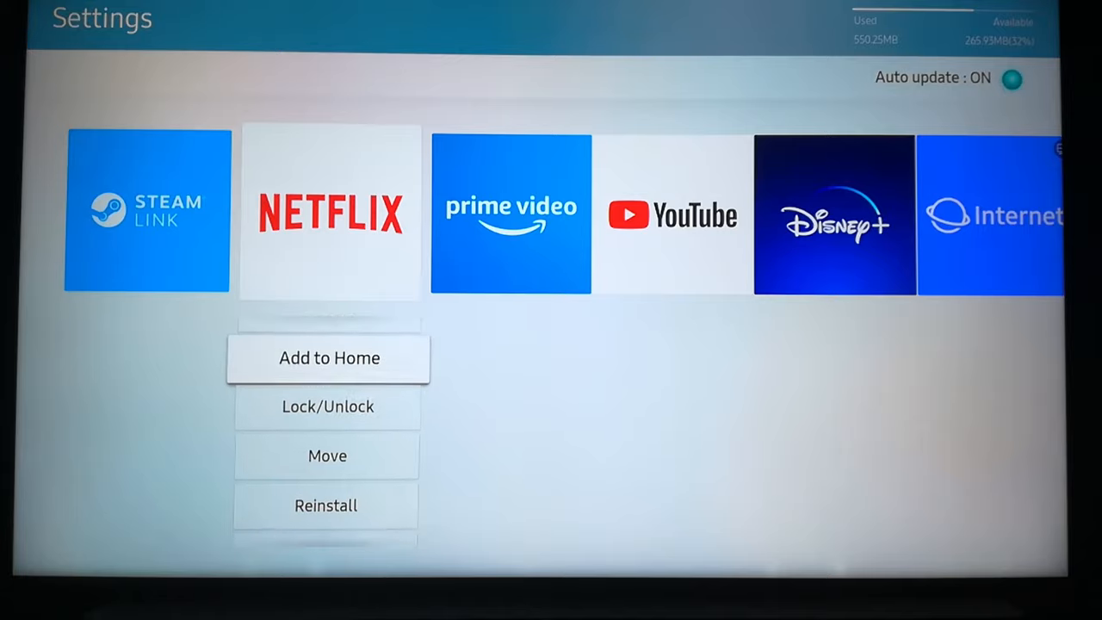
left_click(325, 551)
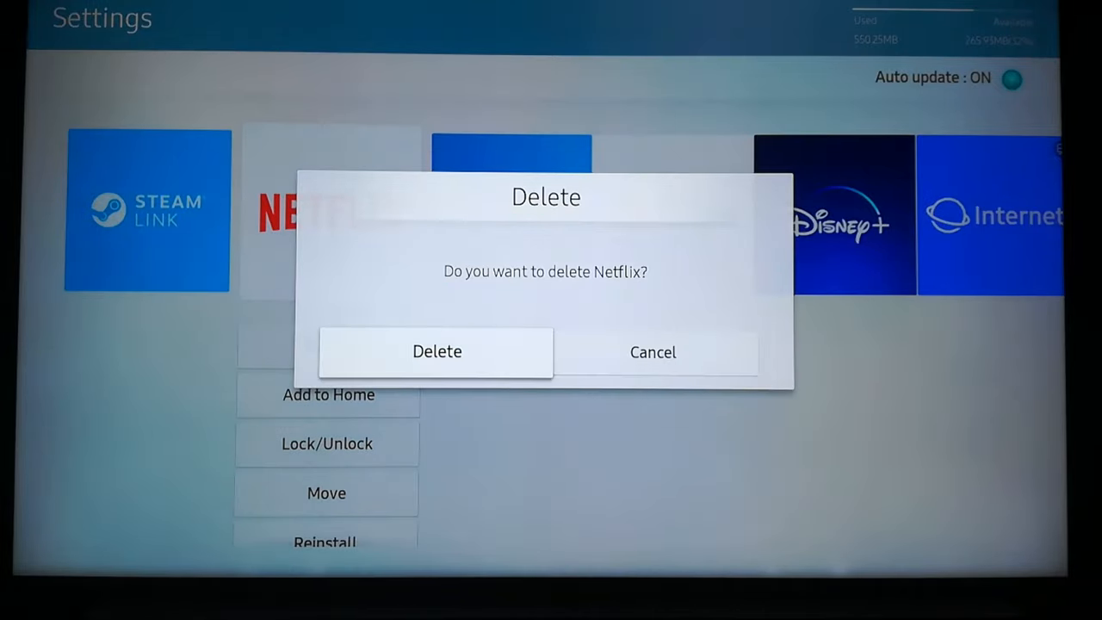
left_click(437, 351)
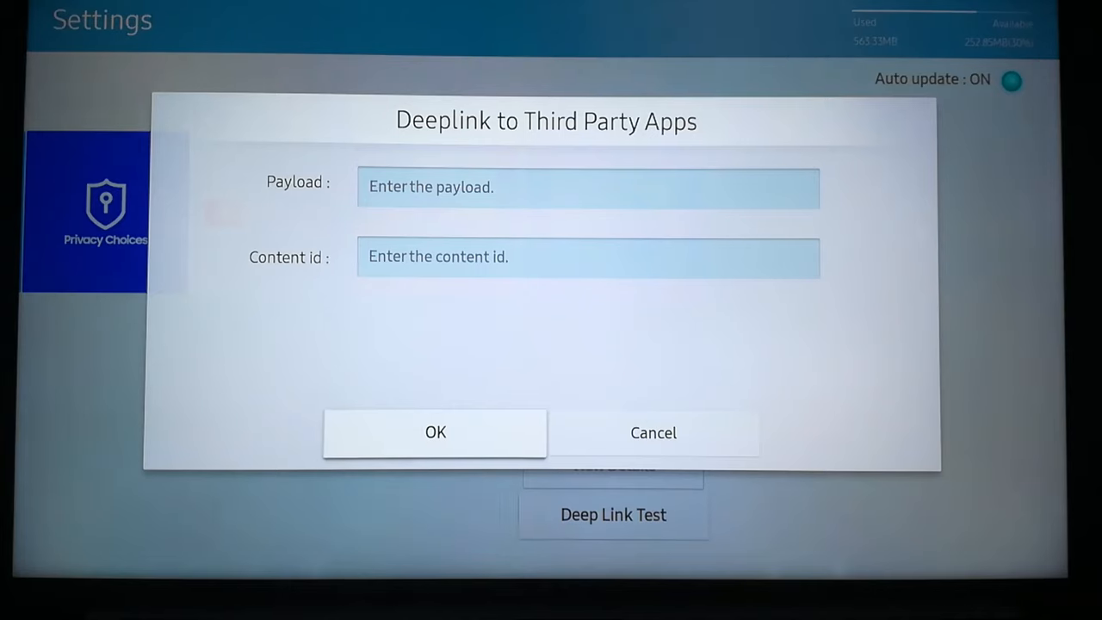
Step: Dismiss the Internet app's Deeplink dialog and confirm deleting Internet
left_click(652, 432)
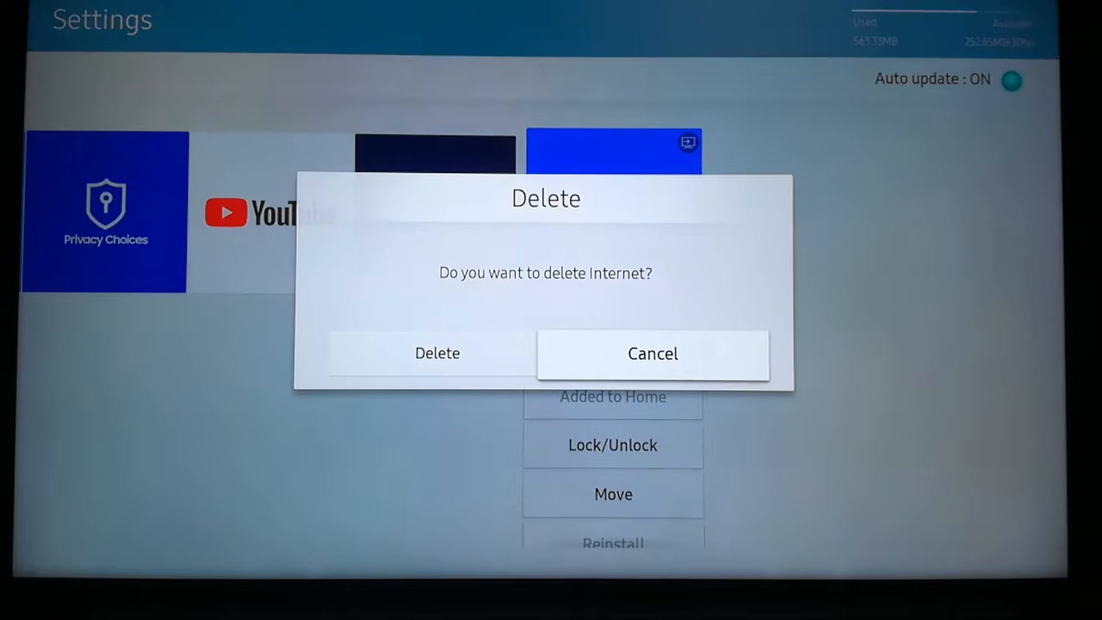
left_click(651, 353)
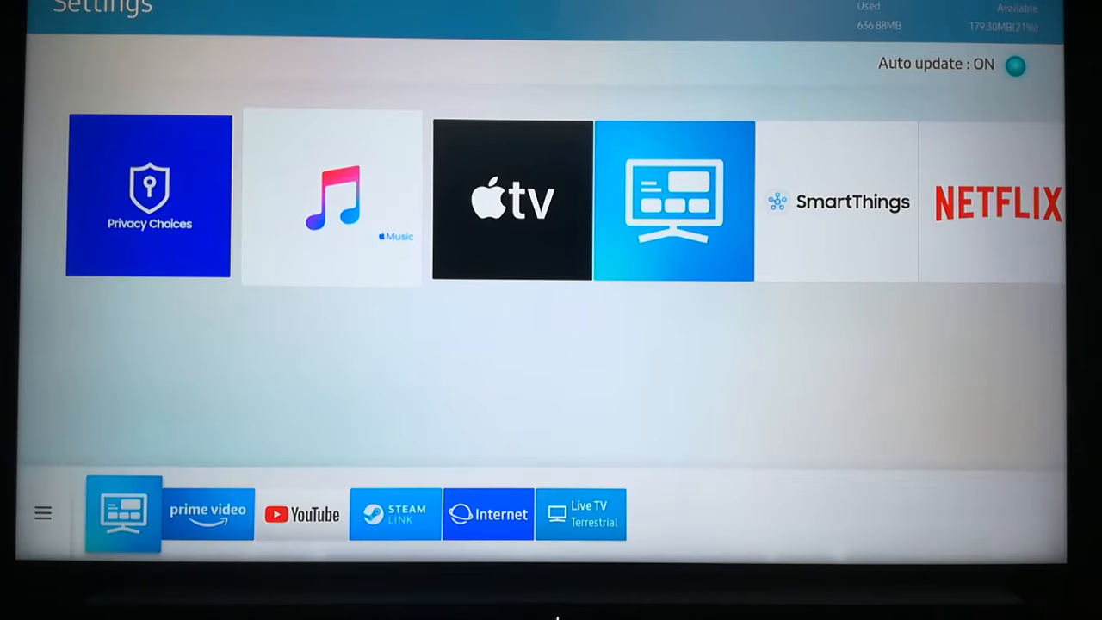
left_click(42, 513)
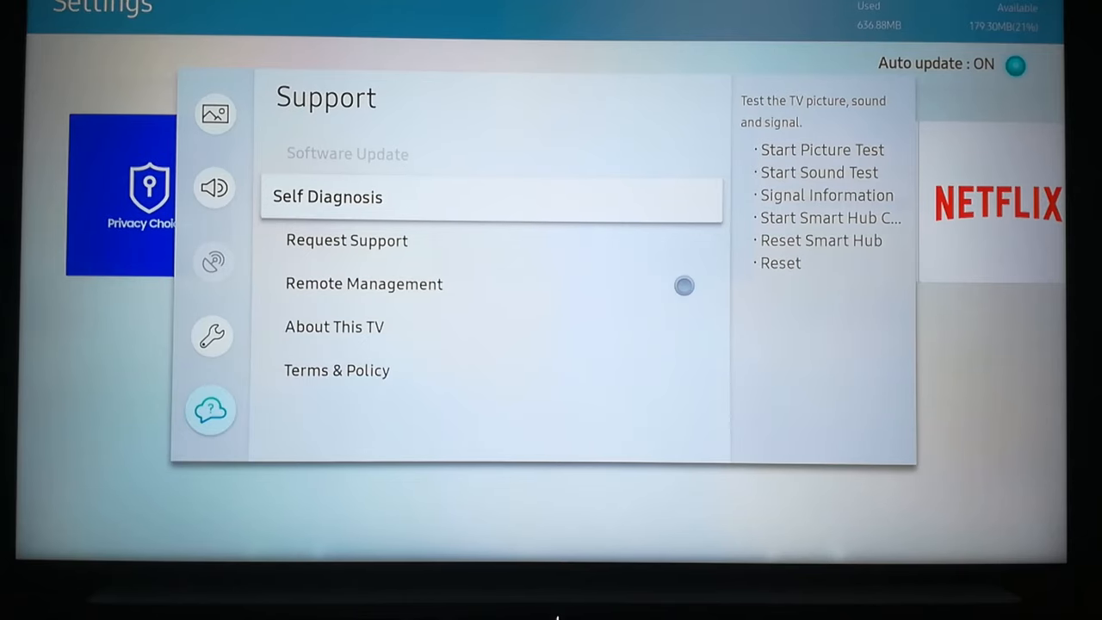
left_click(327, 196)
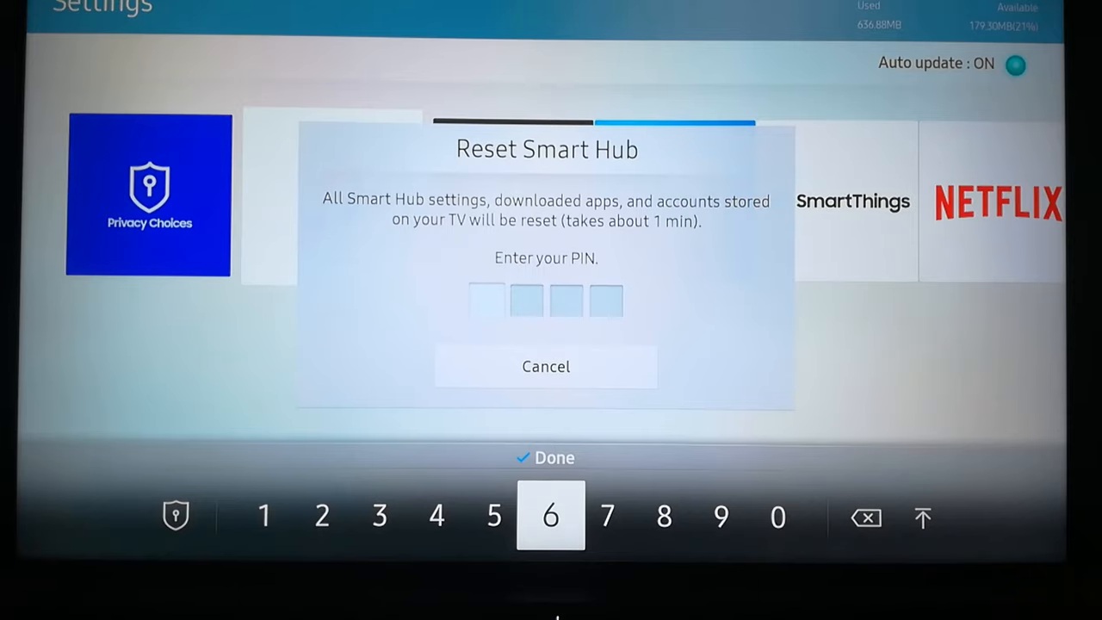
left_click(546, 366)
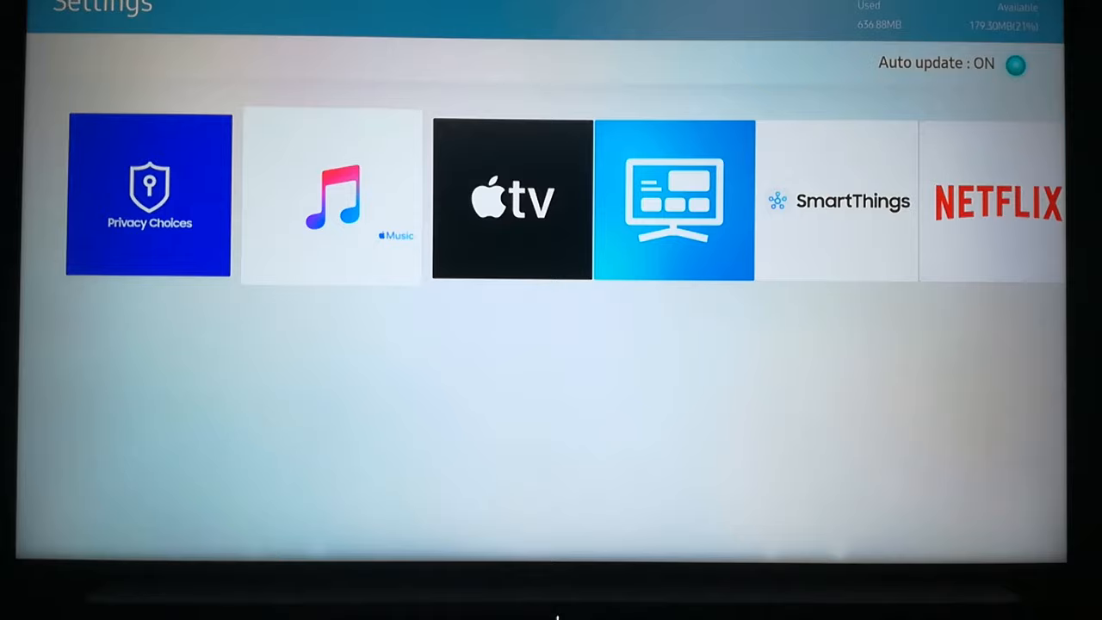